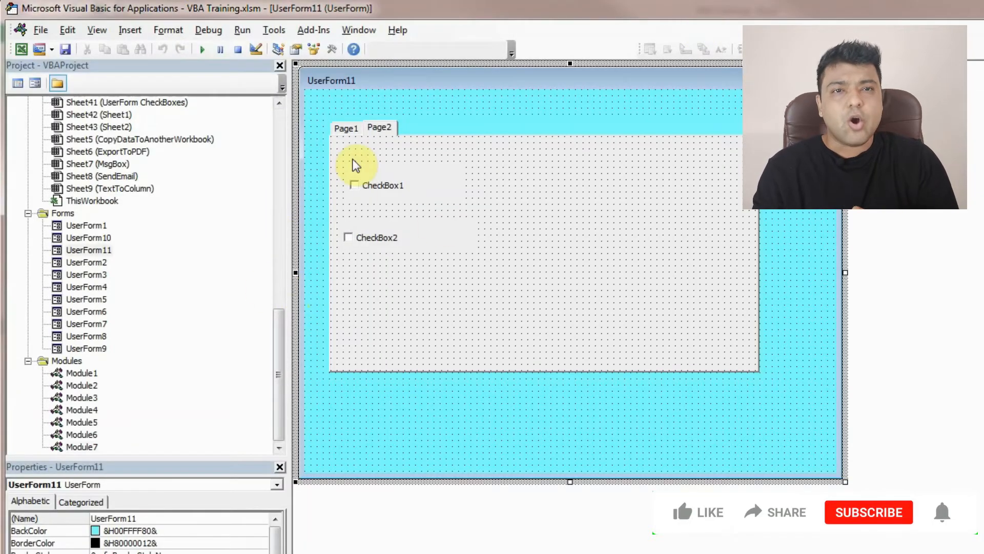
Caption the multi-page control's pages 'Product A' and 'Product B' via Rename.
left_click(97, 30)
type("Pro")
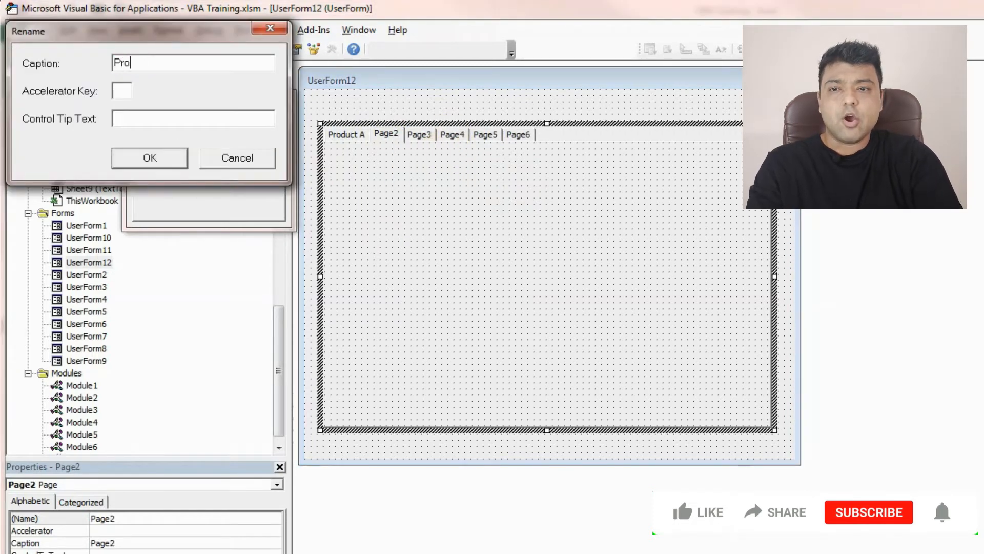
type("duct B")
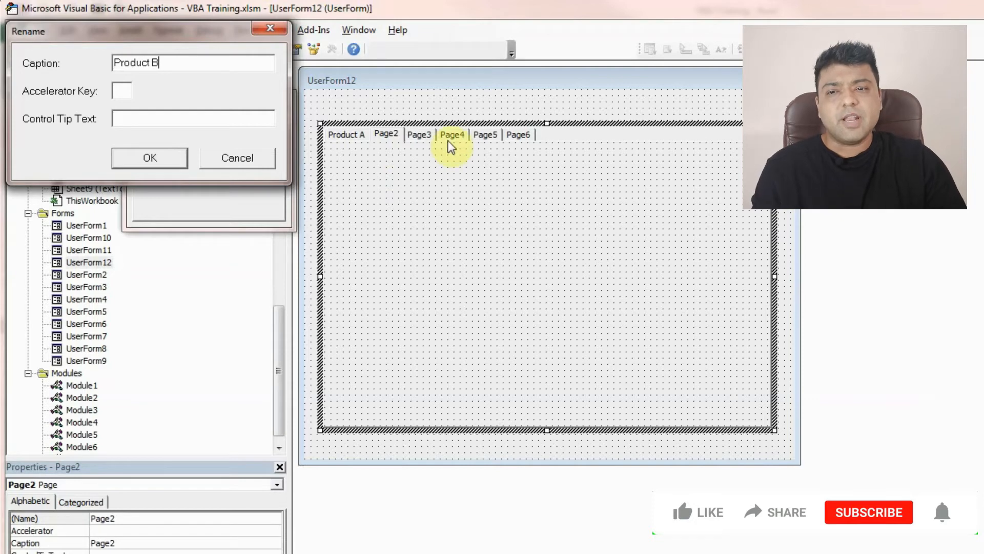
left_click(149, 157)
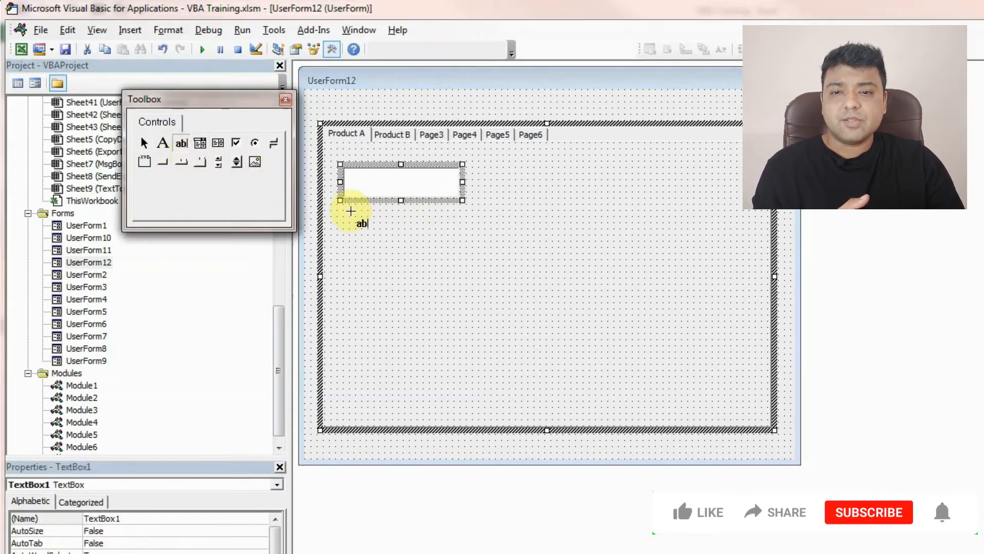